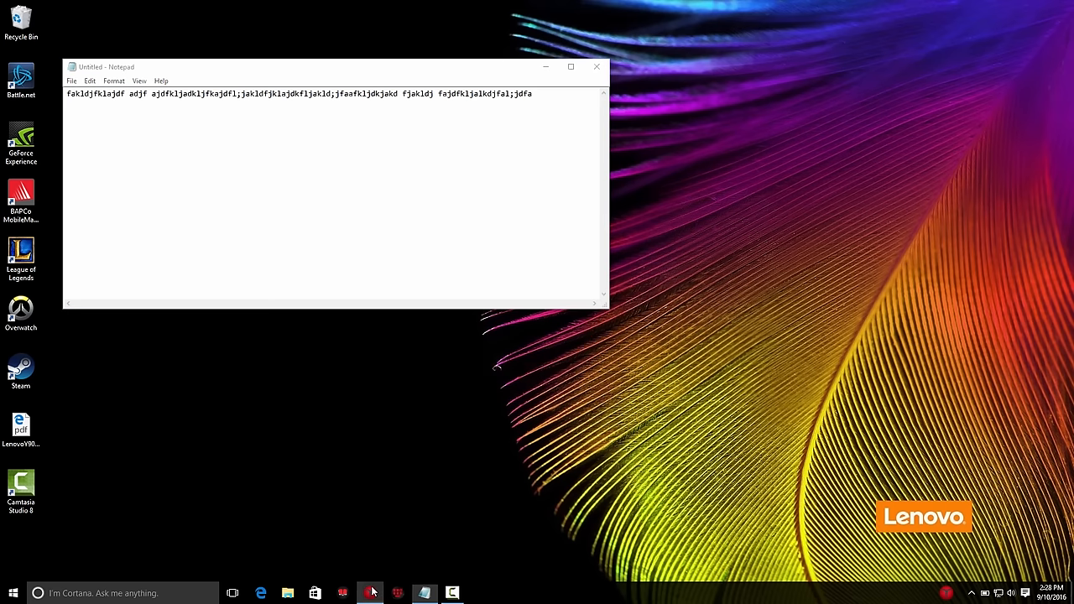
# Step: Open Lenovo Nerve Center from the taskbar to its Home overview
pyautogui.click(370, 593)
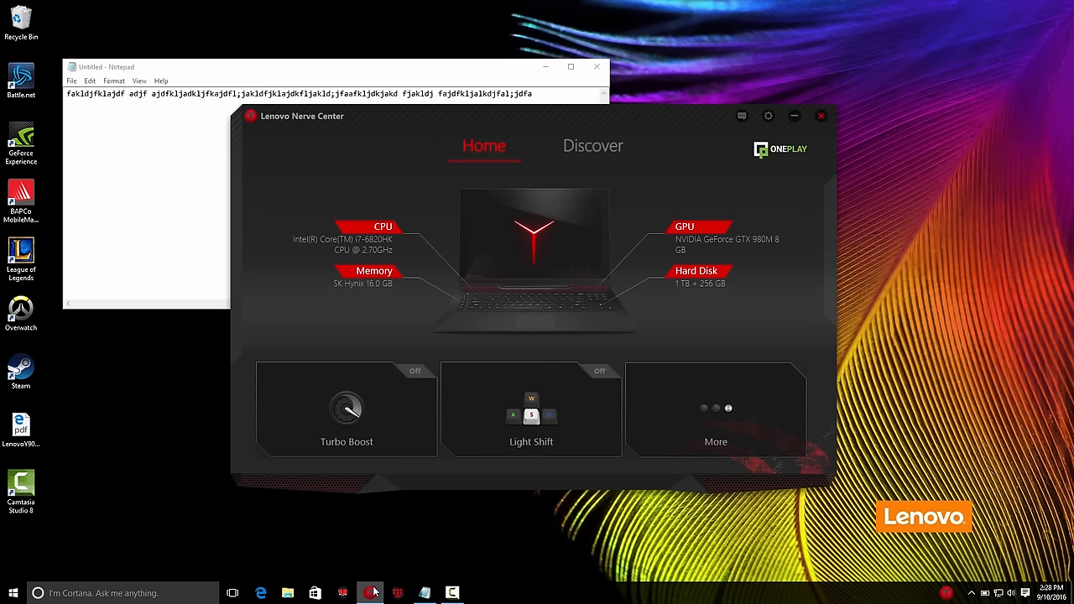
pyautogui.moveTo(396, 304)
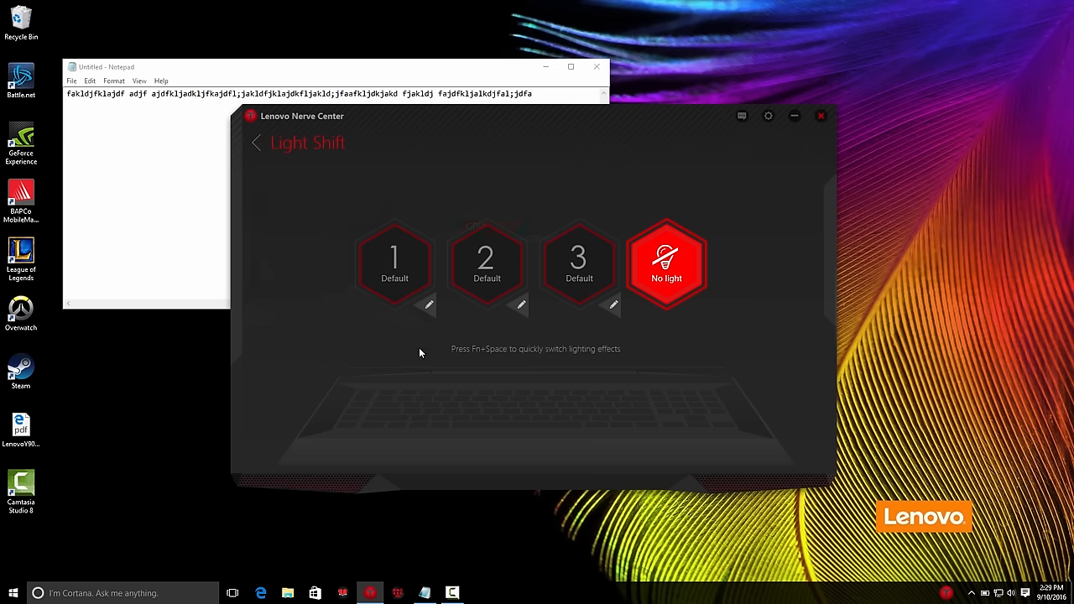
pyautogui.moveTo(395, 255)
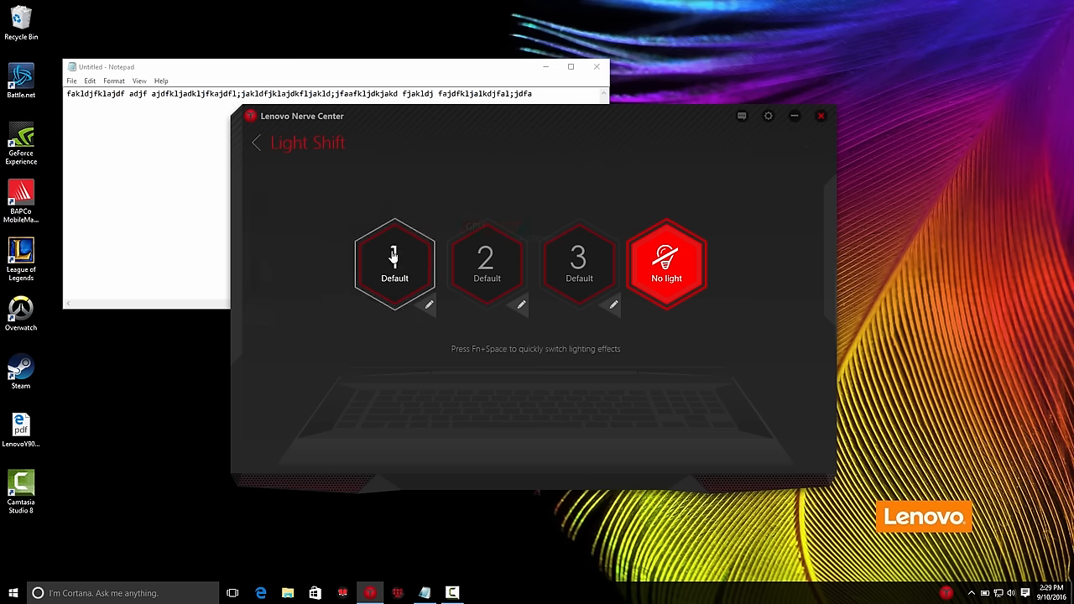
# Step: Cycle the Light Shift keyboard lighting through profiles 1 and 2, ending on profile 3
pyautogui.click(394, 263)
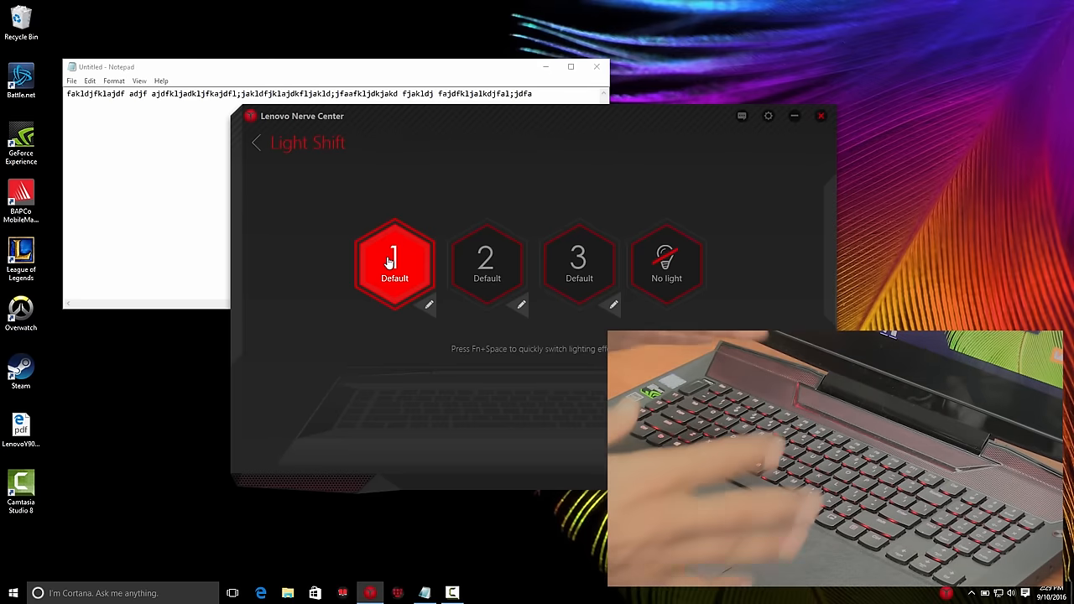
pyautogui.click(486, 260)
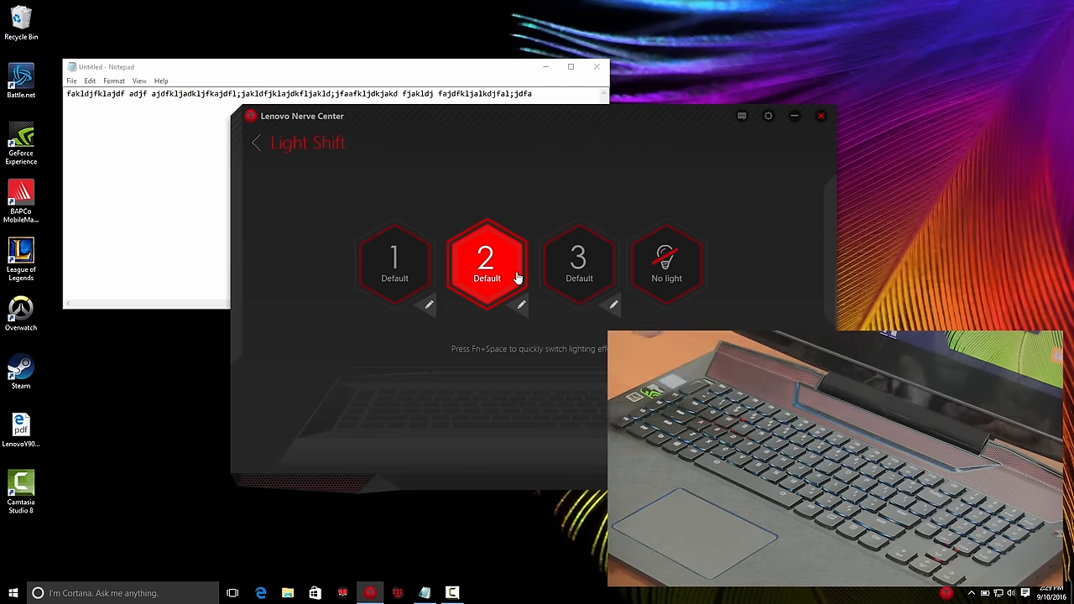
pyautogui.moveTo(552, 279)
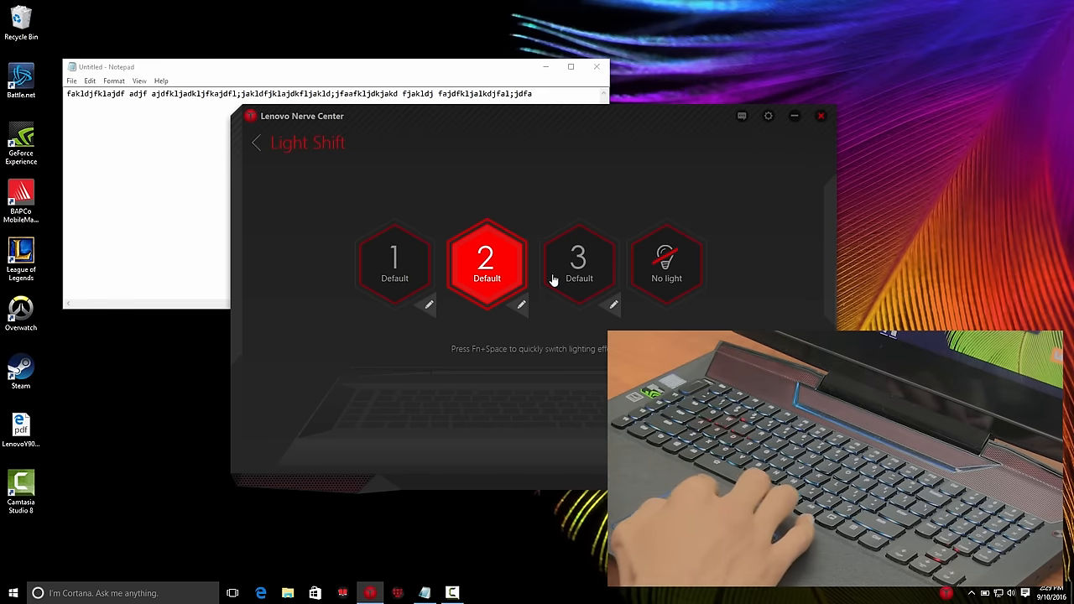
pyautogui.click(578, 262)
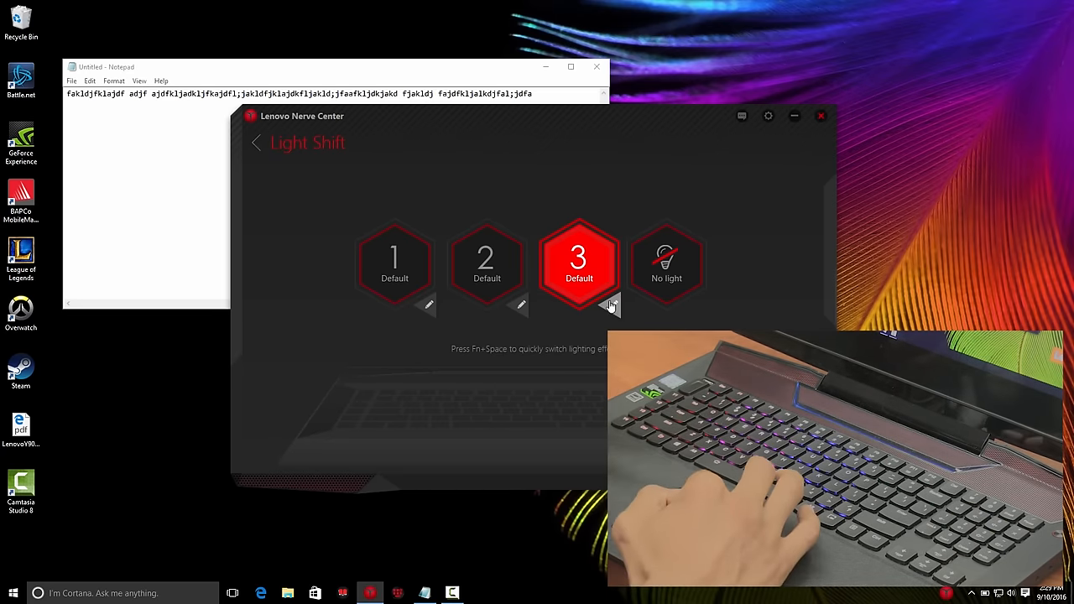
pyautogui.click(609, 305)
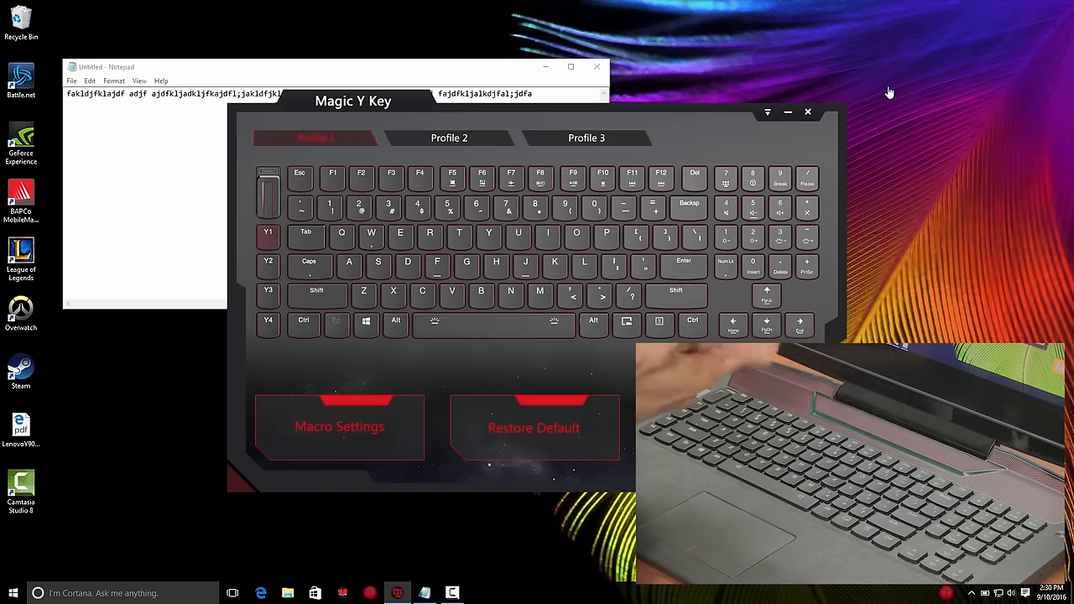
# Step: Show the Magic Y Key Profile 1 layout with macro keys Y1–Y4
pyautogui.click(587, 137)
pyautogui.write('fffffffffffffffff')
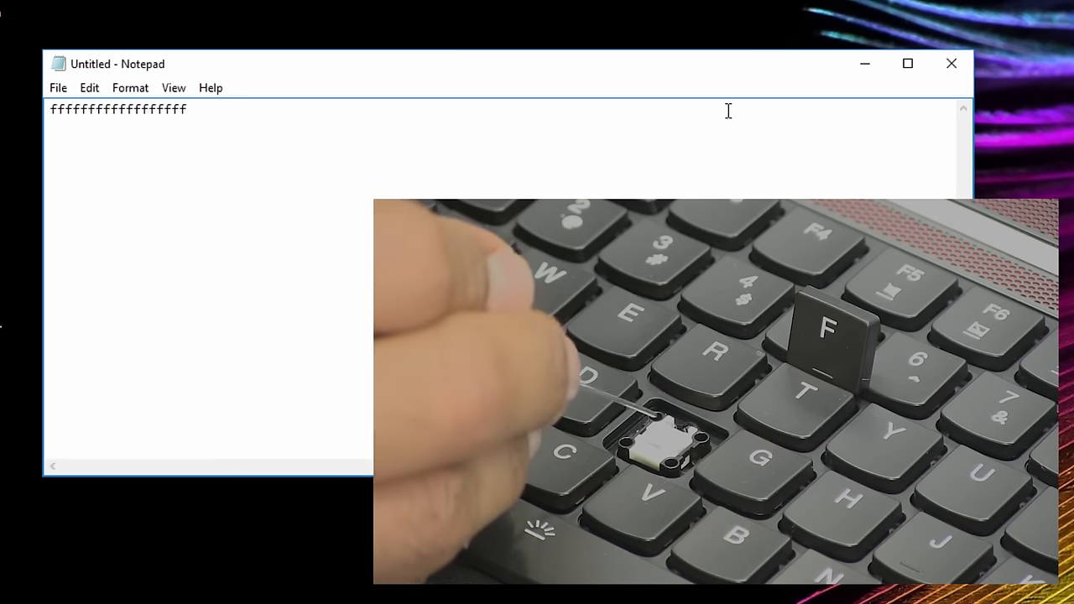
# Step: Type a long row of repeated 'f' characters into the blank Notepad note
pyautogui.write('f')
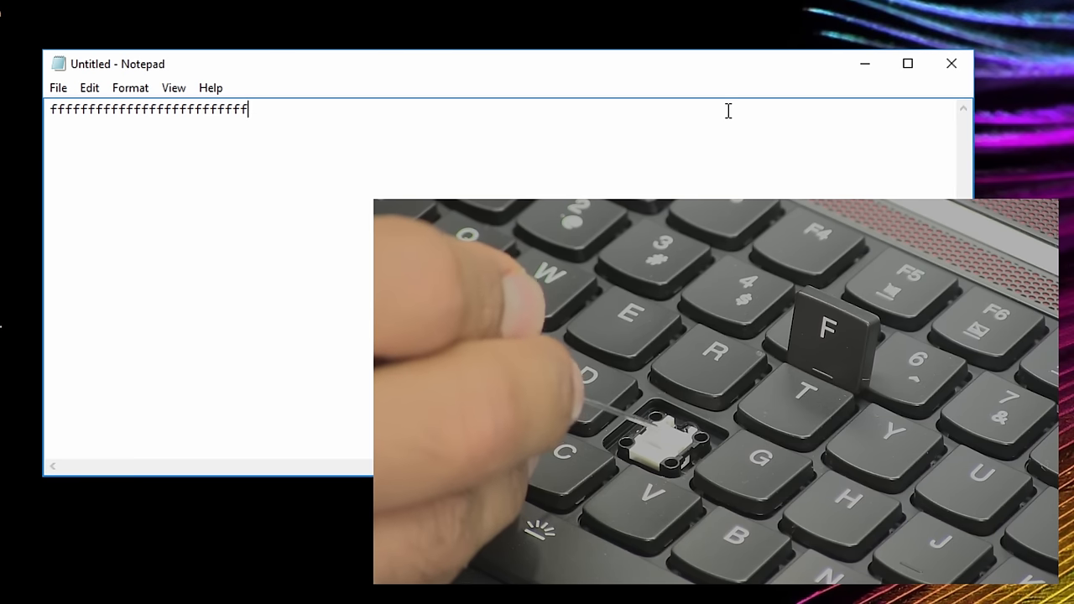
pyautogui.write('ff')
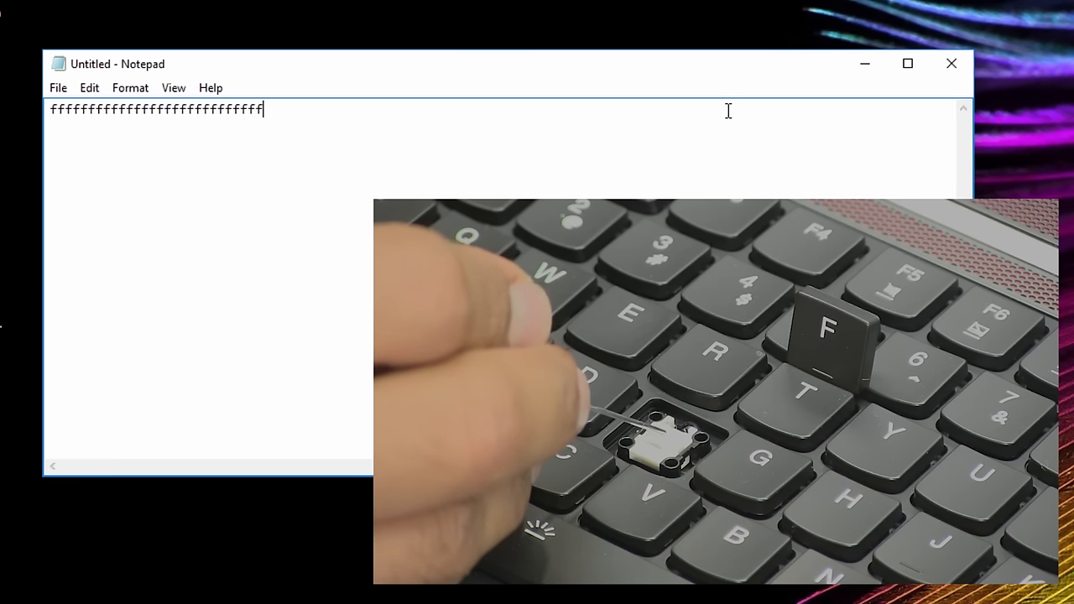
pyautogui.write('ff')
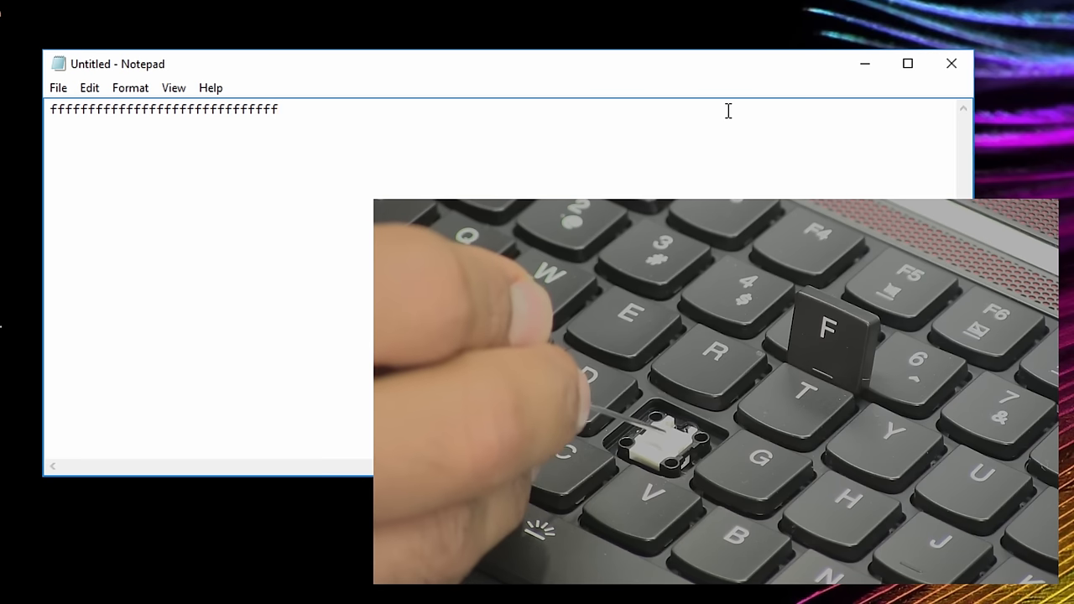
pyautogui.write('f')
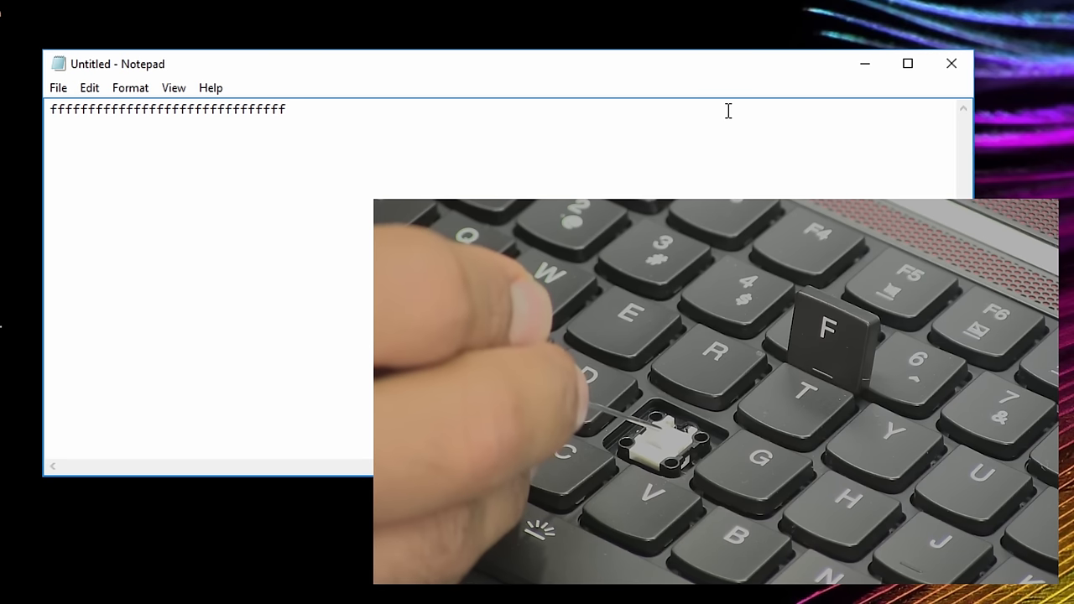
pyautogui.write('f')
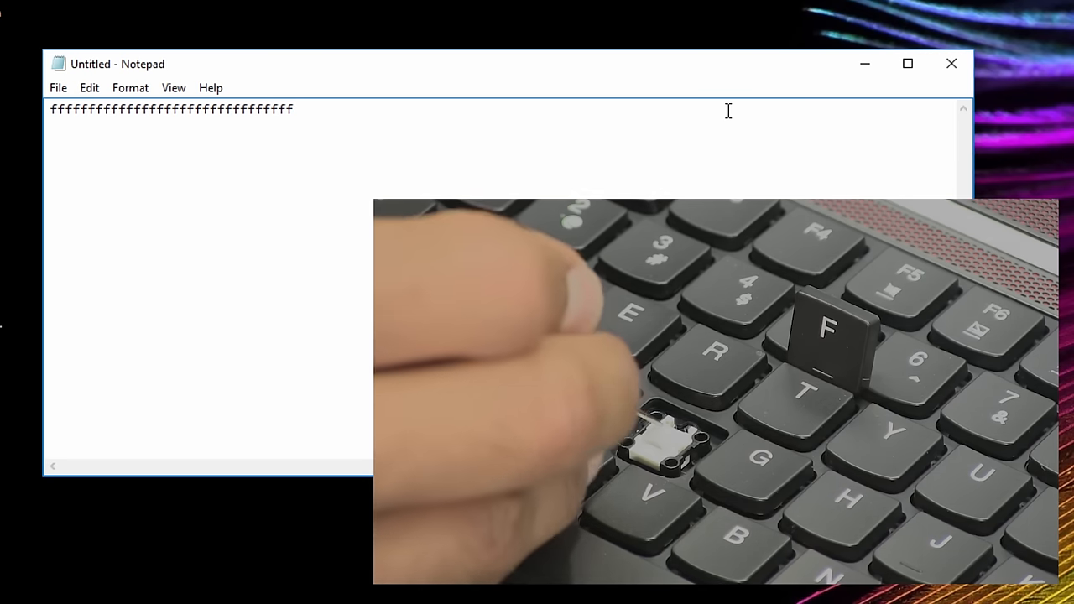
pyautogui.write('ffff')
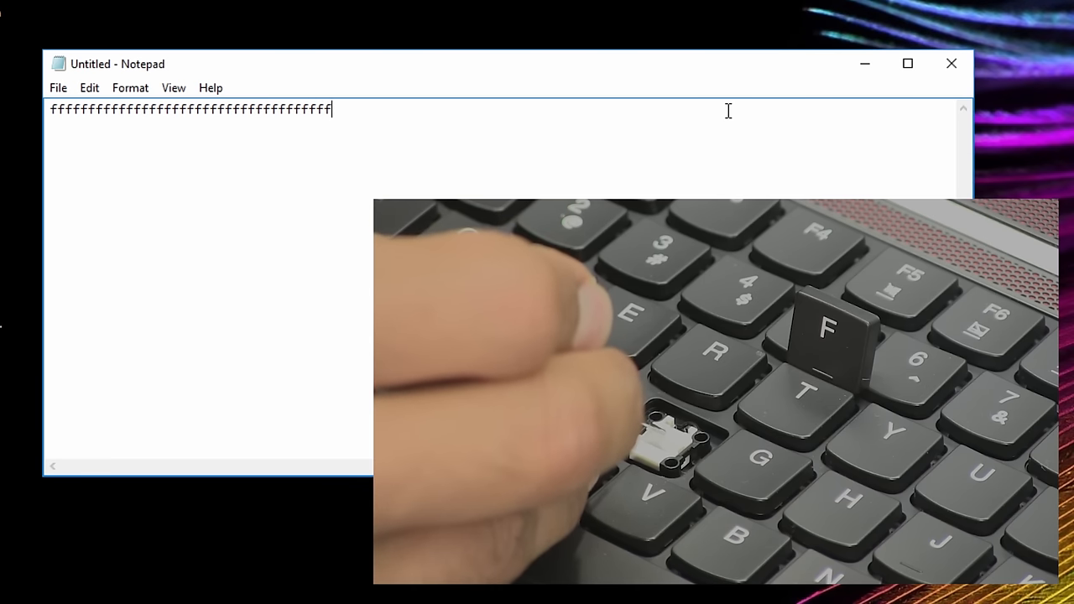
pyautogui.write('f')
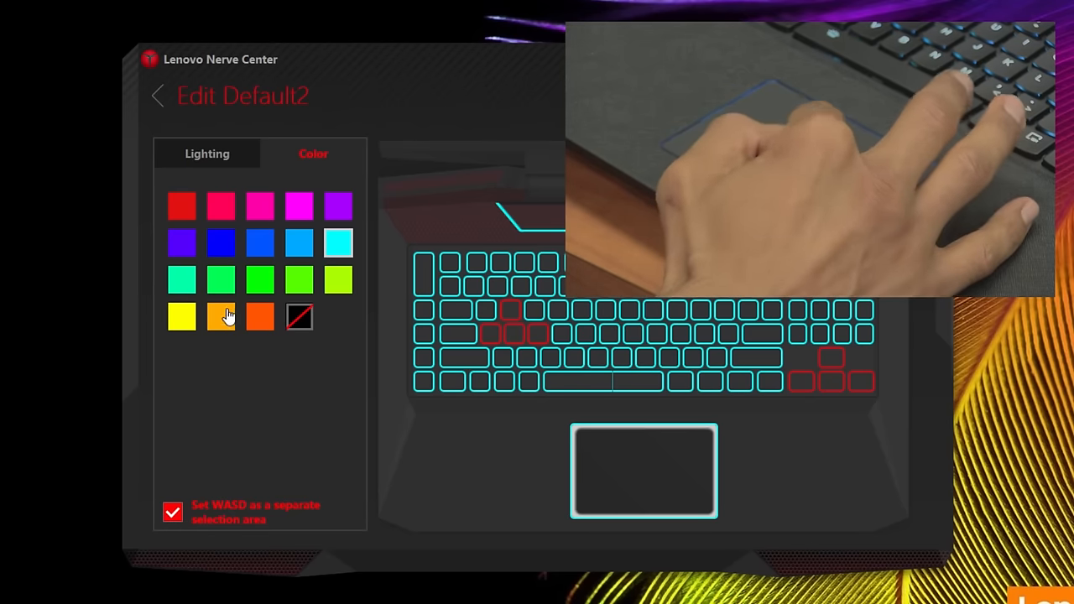
# Step: Color the Default2 touchpad zone violet in place of cyan
pyautogui.click(182, 243)
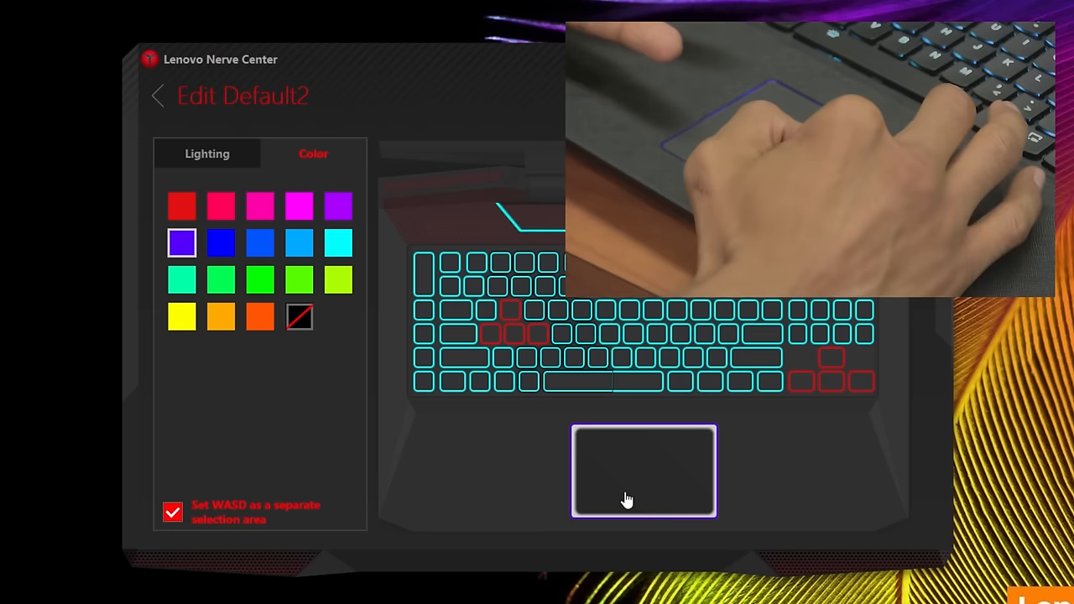
pyautogui.click(260, 317)
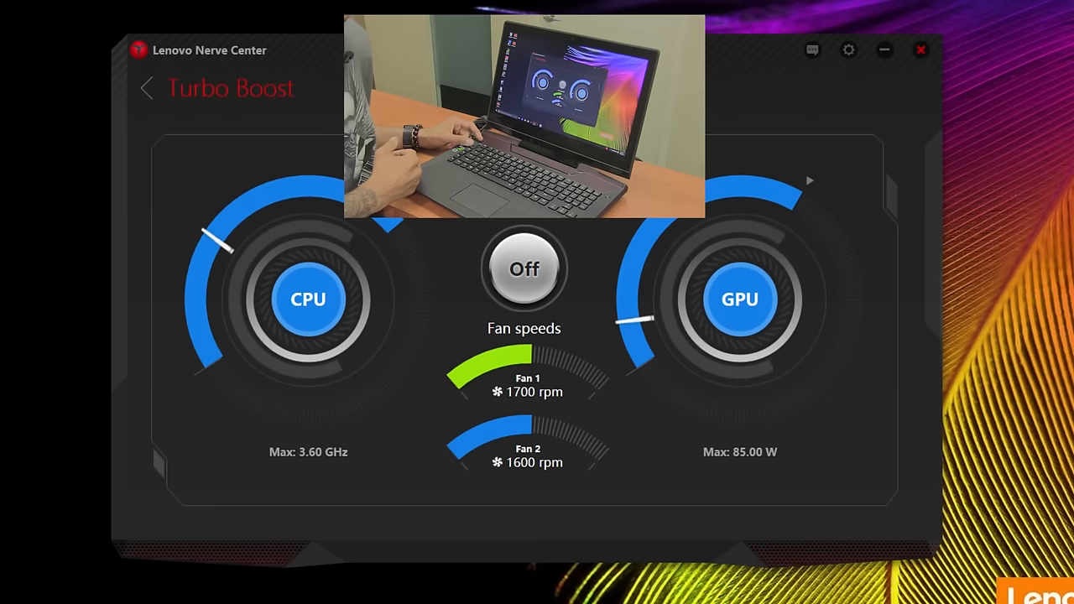
# Step: Turn Turbo Boost on, raising limits to 4.10 GHz and 95 W, then off
pyautogui.click(523, 269)
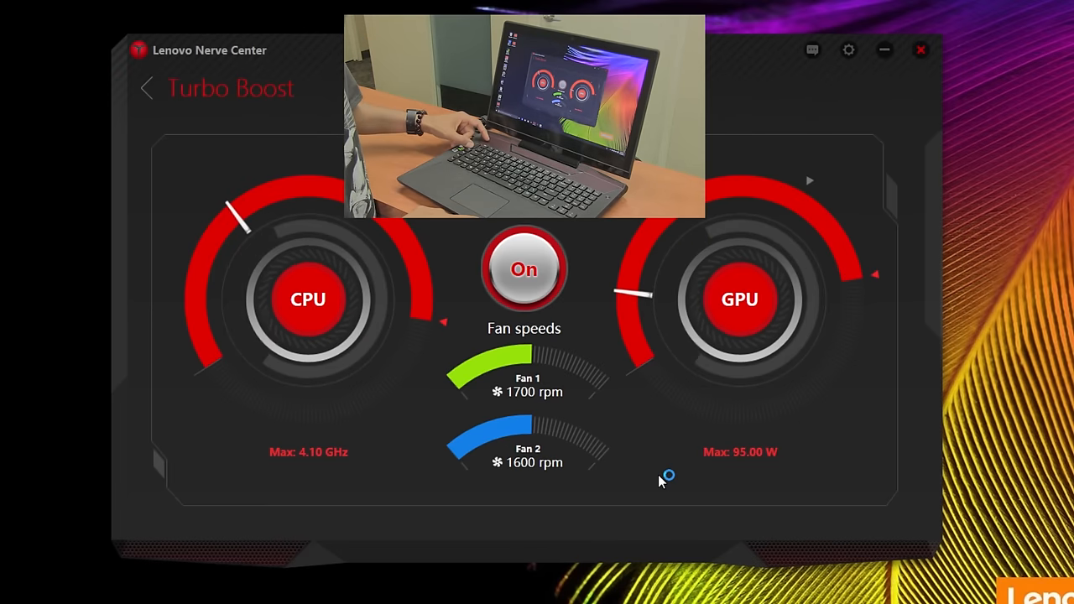
pyautogui.click(524, 268)
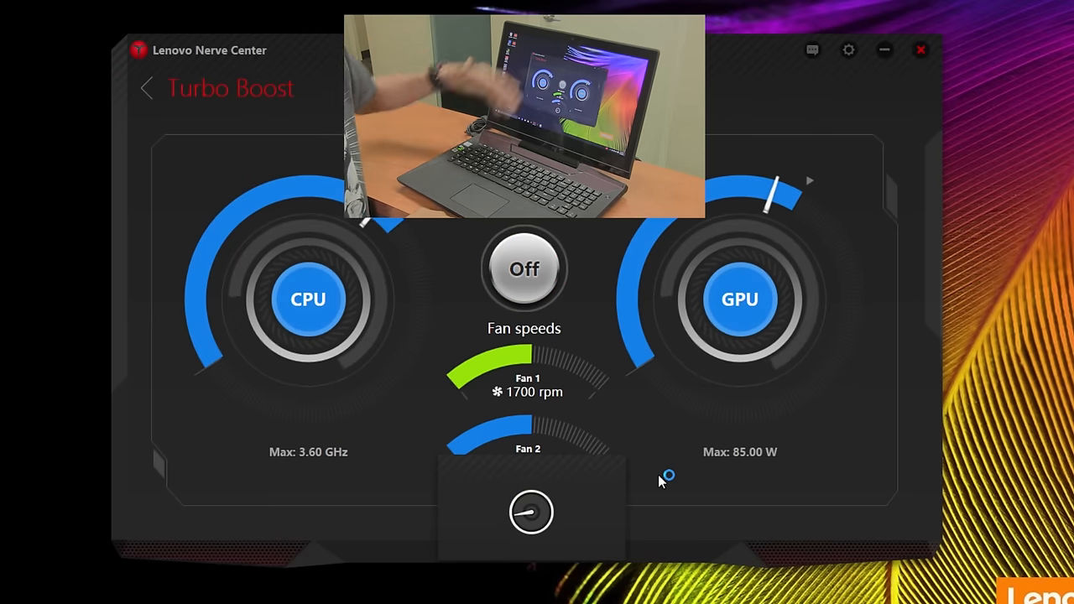